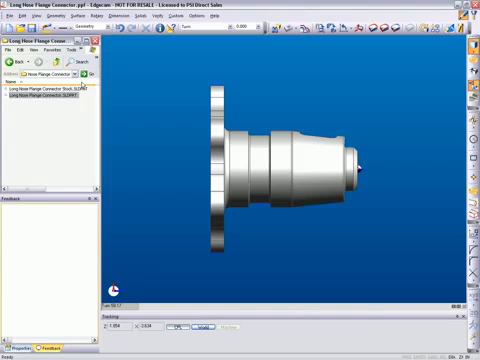
Bring up the file open dialog from the File menu.
{"action": "left_click", "coordinate": [12, 22]}
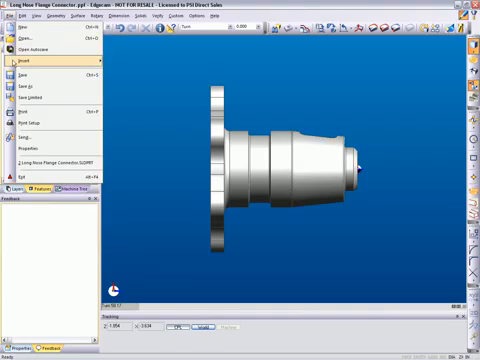
{"action": "left_click", "coordinate": [24, 64]}
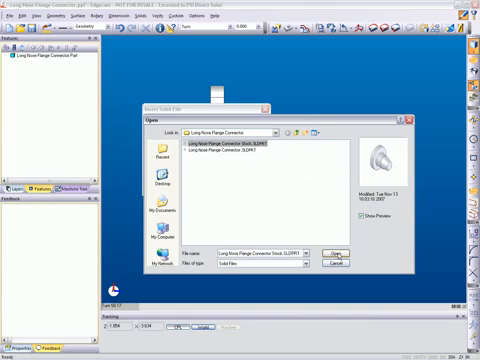
Load the flange connector part file and accept the solid file settings.
{"action": "left_click", "coordinate": [338, 248]}
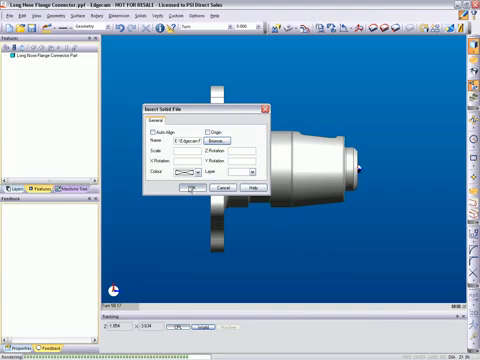
{"action": "left_click", "coordinate": [188, 188]}
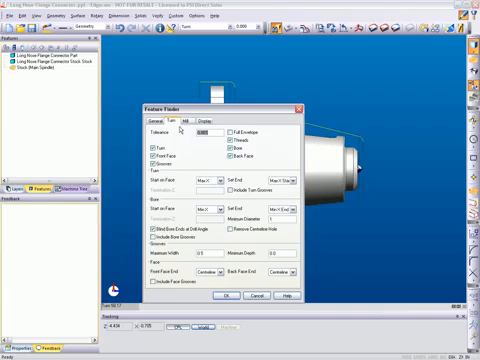
Run Feature Finder with milling settings to detect the turned, pocket and hole features.
{"action": "left_click", "coordinate": [188, 120]}
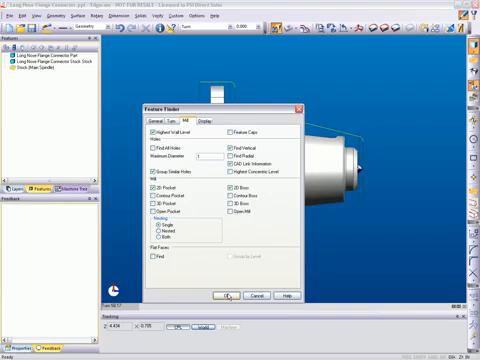
{"action": "left_click", "coordinate": [224, 296]}
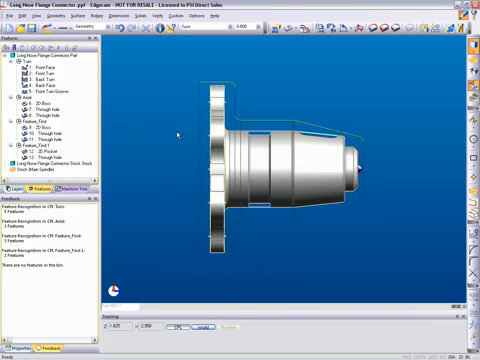
{"action": "right_click", "coordinate": [176, 136]}
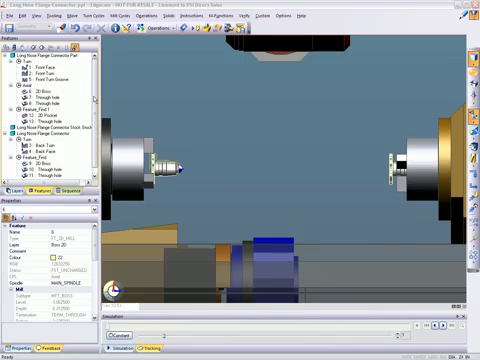
Select a found feature and start its machining sequence setup between main and sub spindles.
{"action": "scroll", "scroll_direction": "down", "scroll_amount": 3}
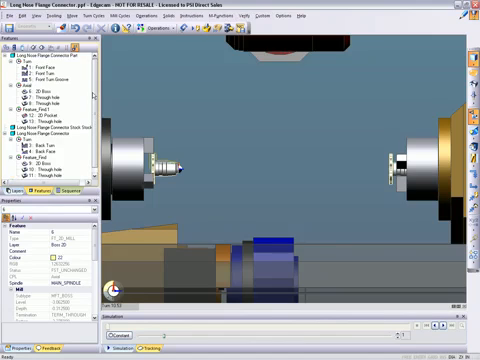
{"action": "left_click", "coordinate": [44, 92]}
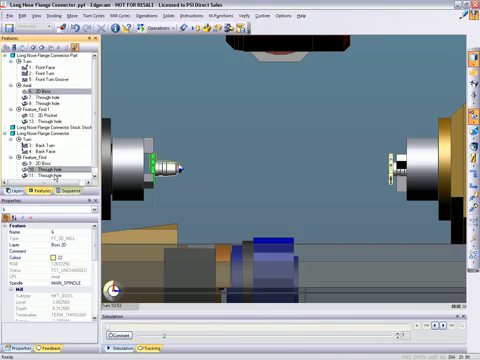
{"action": "right_click", "coordinate": [44, 170]}
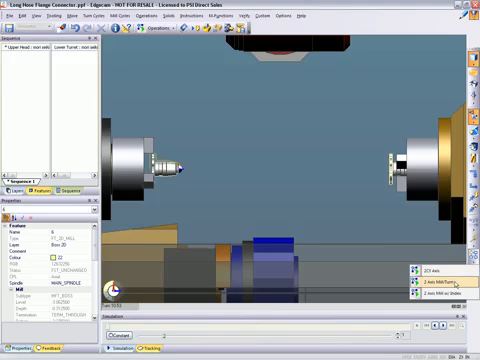
Assign the sequence to the chosen spindle in the spindle machining dialog and confirm.
{"action": "left_click", "coordinate": [430, 290]}
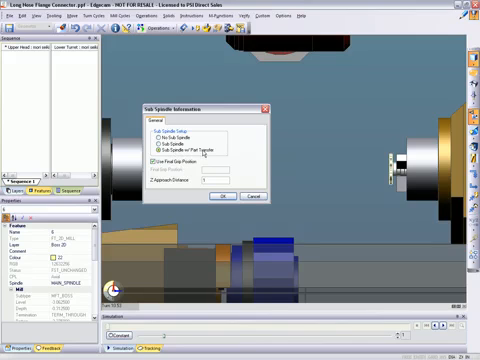
{"action": "left_click", "coordinate": [152, 146]}
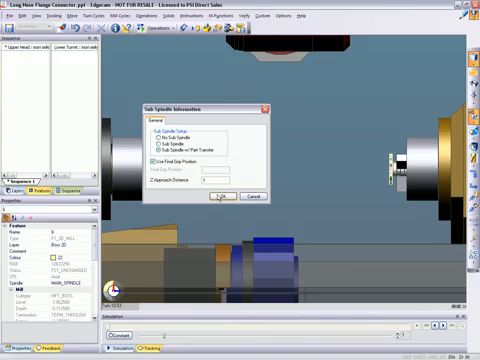
{"action": "left_click", "coordinate": [224, 196]}
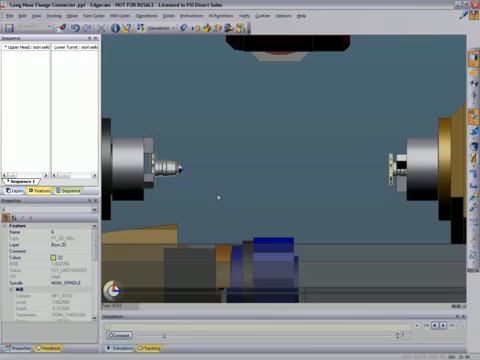